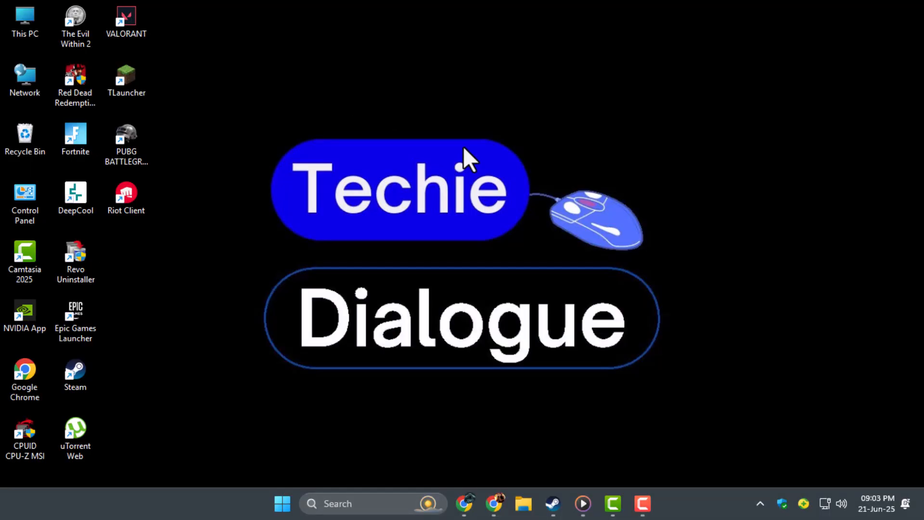
mouse_move(555, 488)
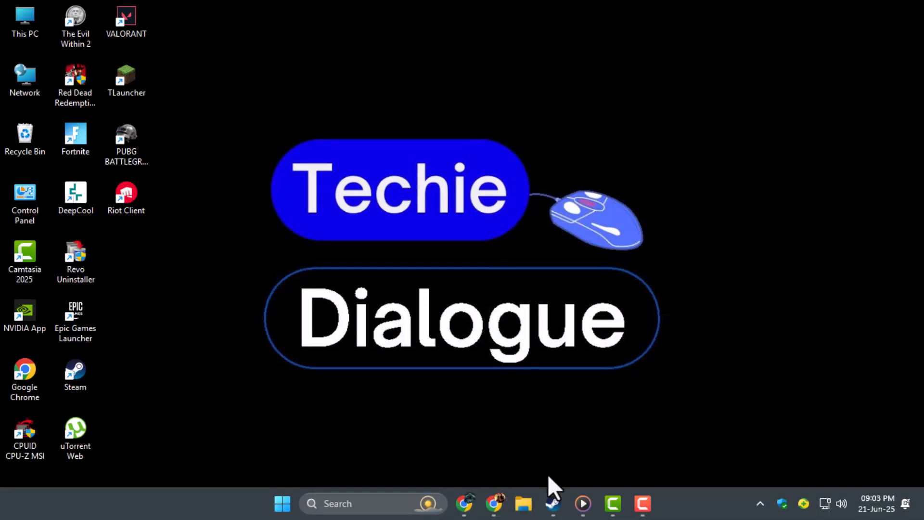
View PUBG: BATTLEGROUNDS' Installed Files in Properties from the Steam library, then return to the library
left_click(551, 504)
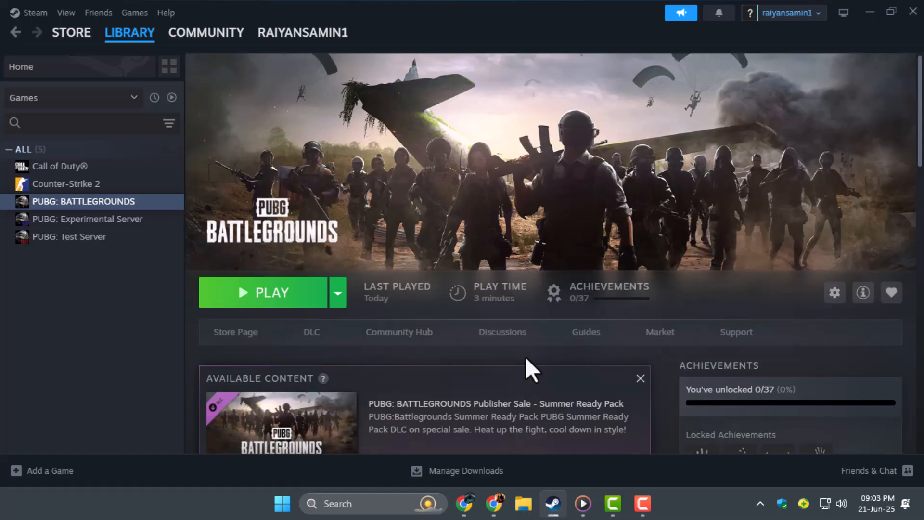
mouse_move(219, 144)
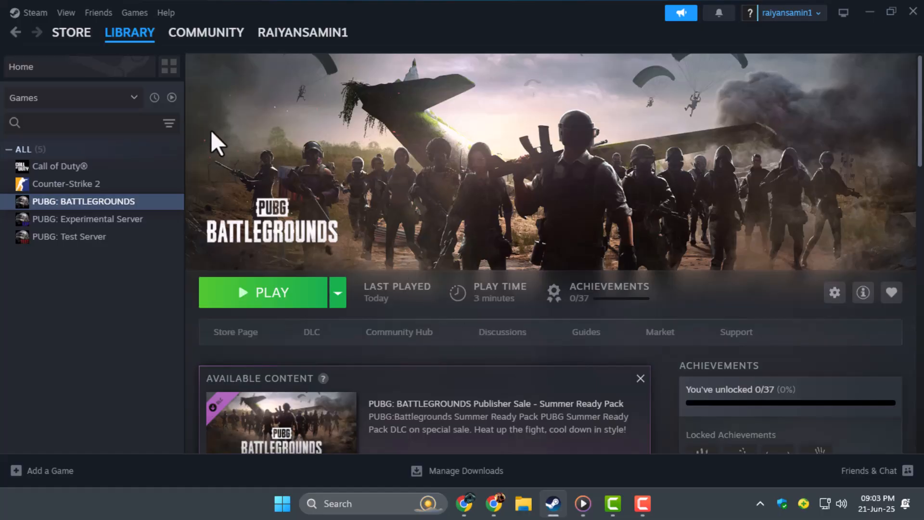
right_click(83, 201)
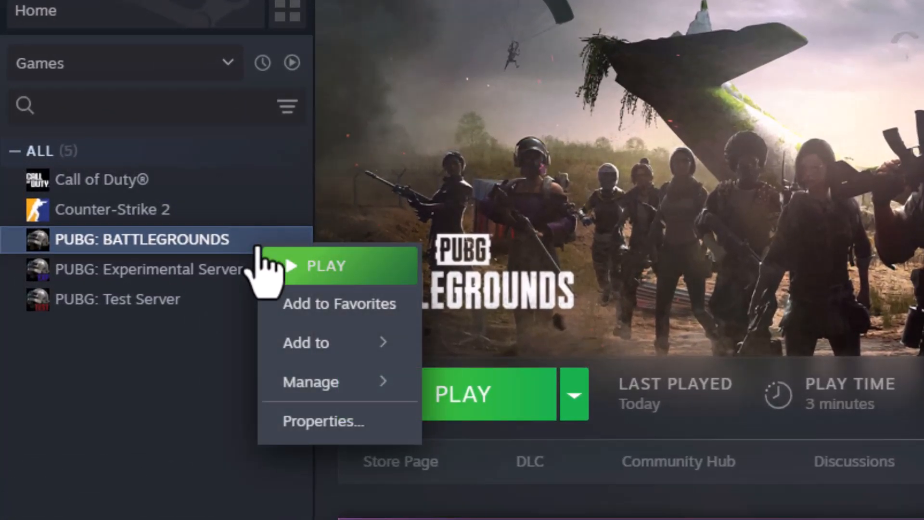
left_click(324, 421)
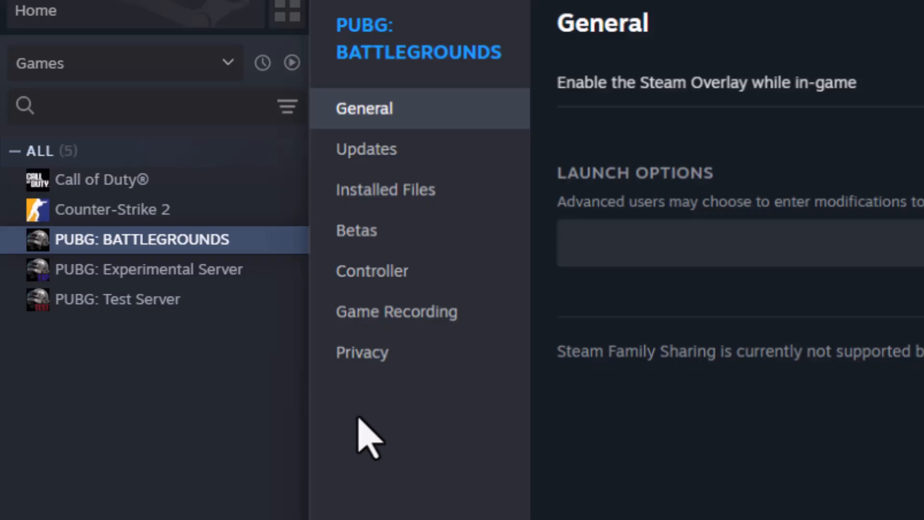
left_click(385, 189)
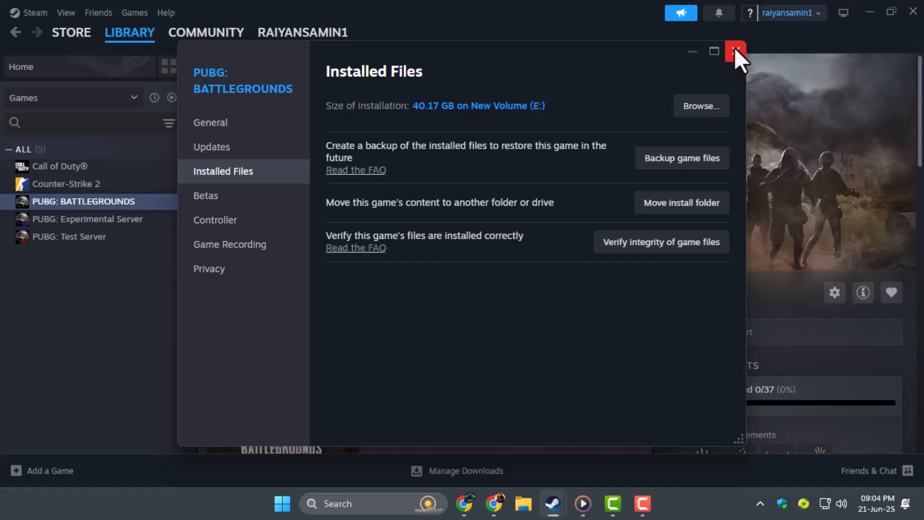
left_click(734, 51)
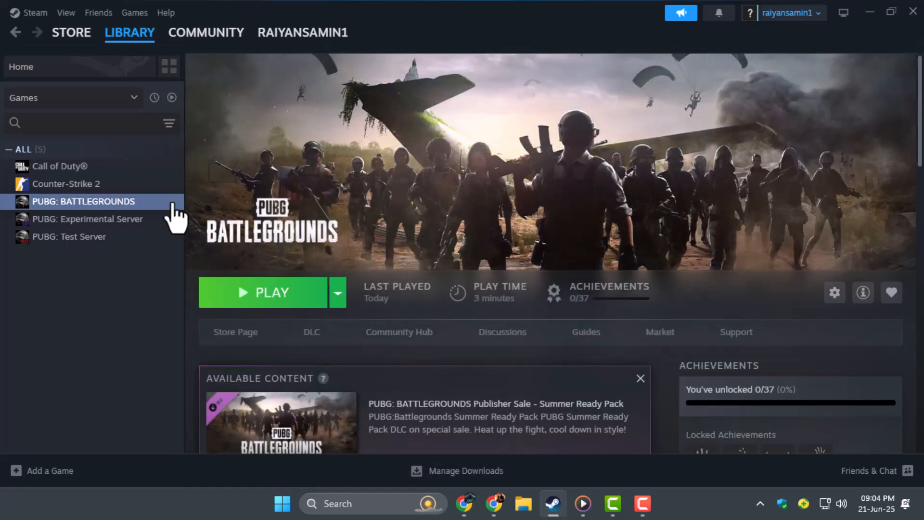
Browse PUBG's Installed Files to show the install folder with Engine and TslGame in File Explorer
left_click(833, 292)
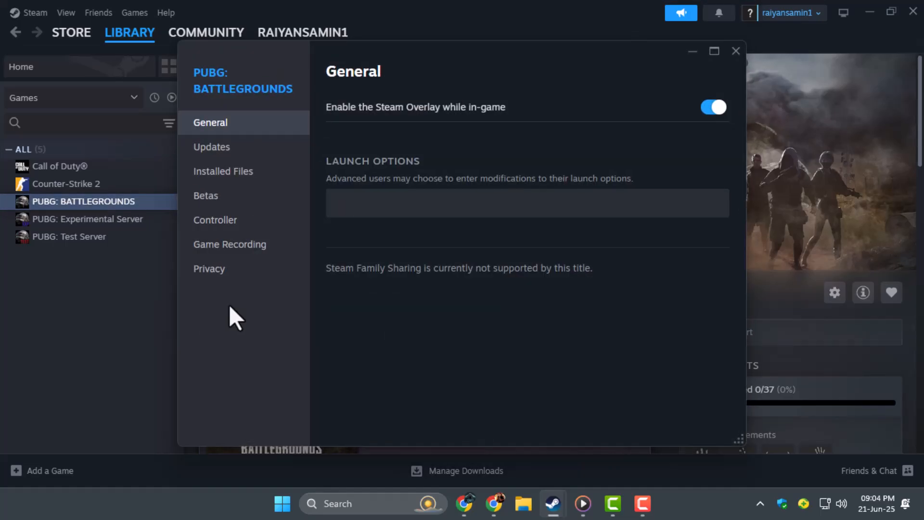
left_click(222, 171)
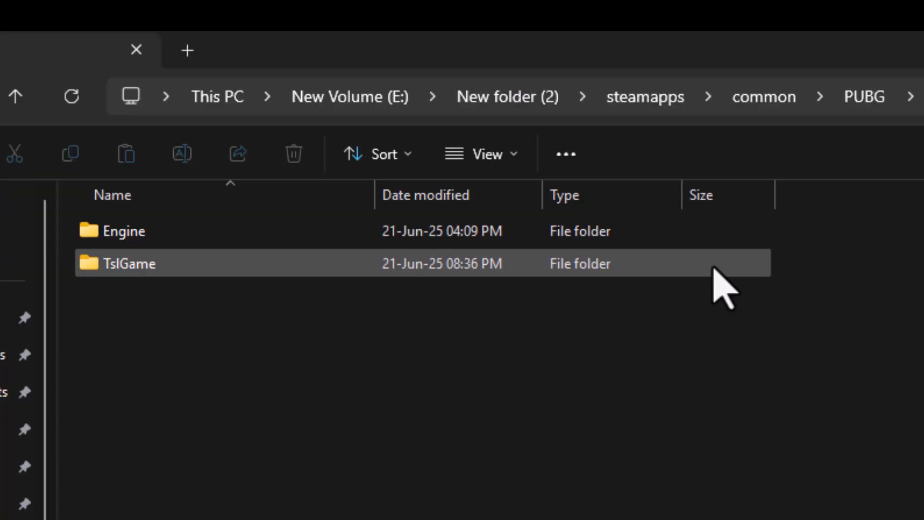
Reach TslGame.exe inside TslGame's Binaries folder and bring up its Properties for compatibility settings
double_click(135, 264)
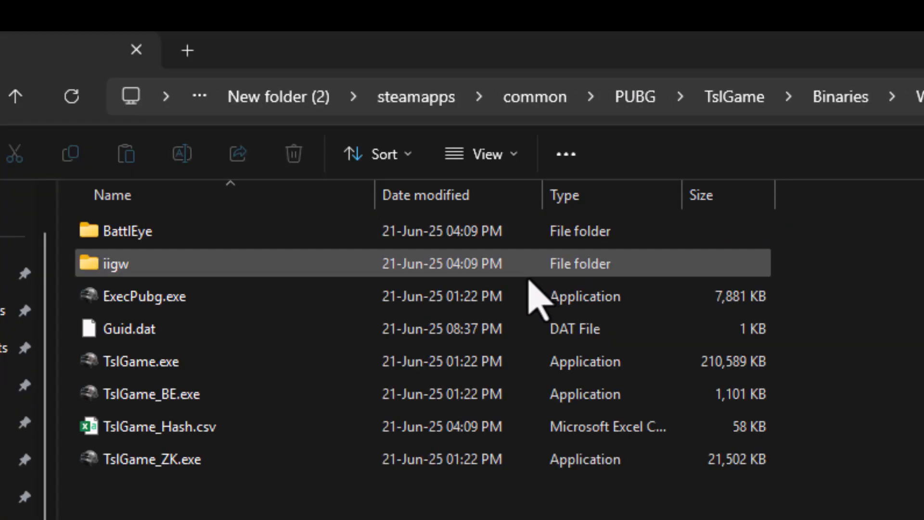
left_click(142, 361)
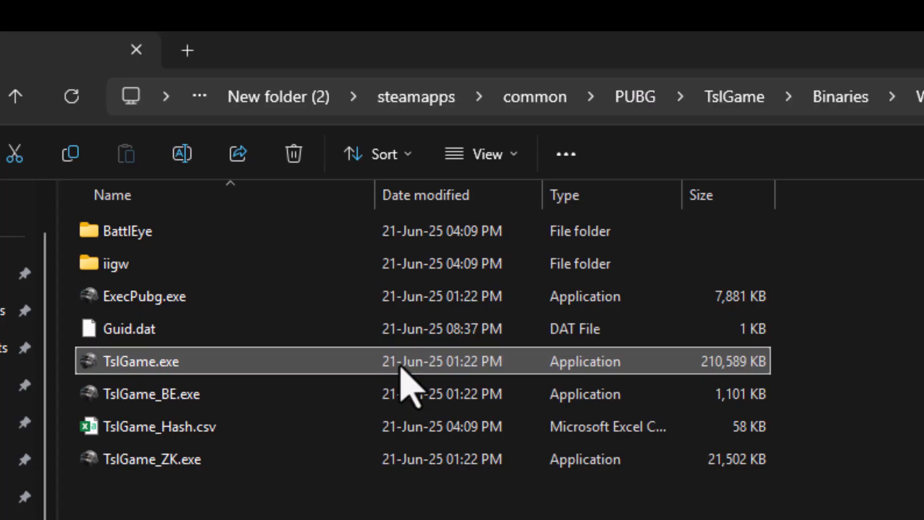
right_click(141, 361)
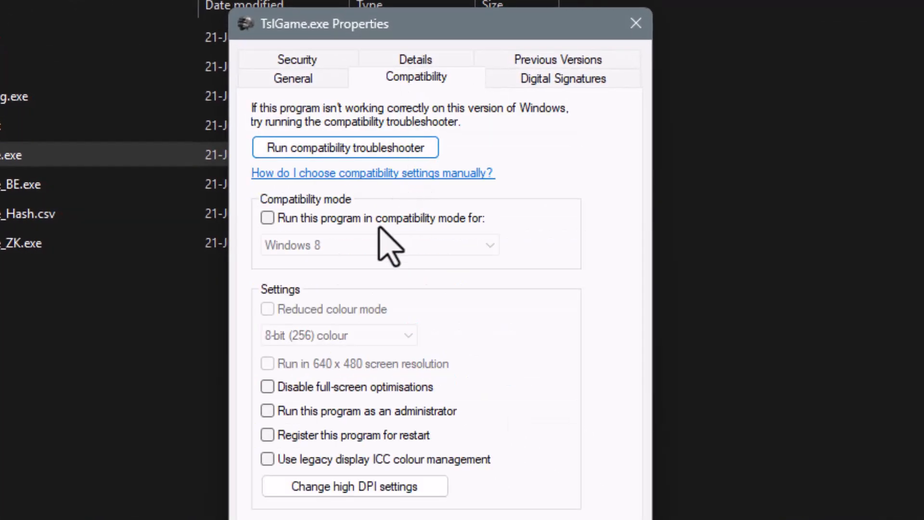
Make TslGame.exe disable full-screen optimisations and run as administrator, and apply the settings
left_click(266, 387)
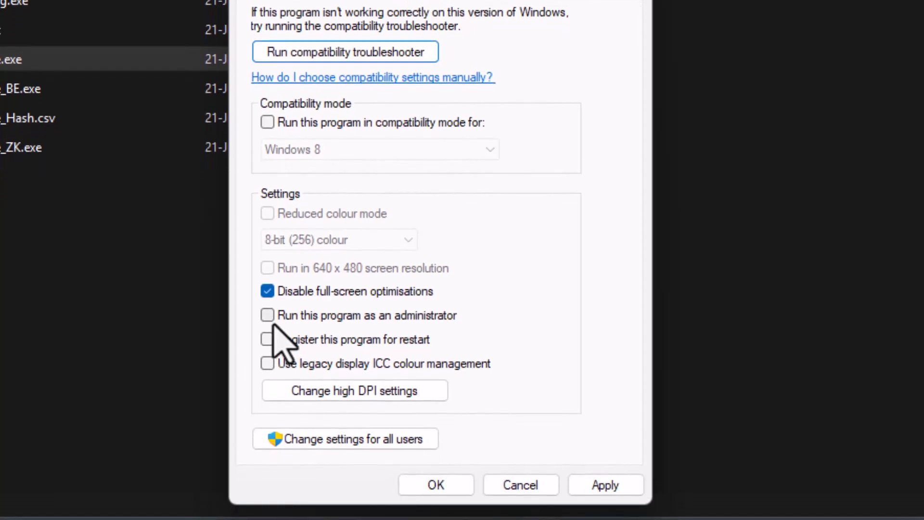
left_click(266, 315)
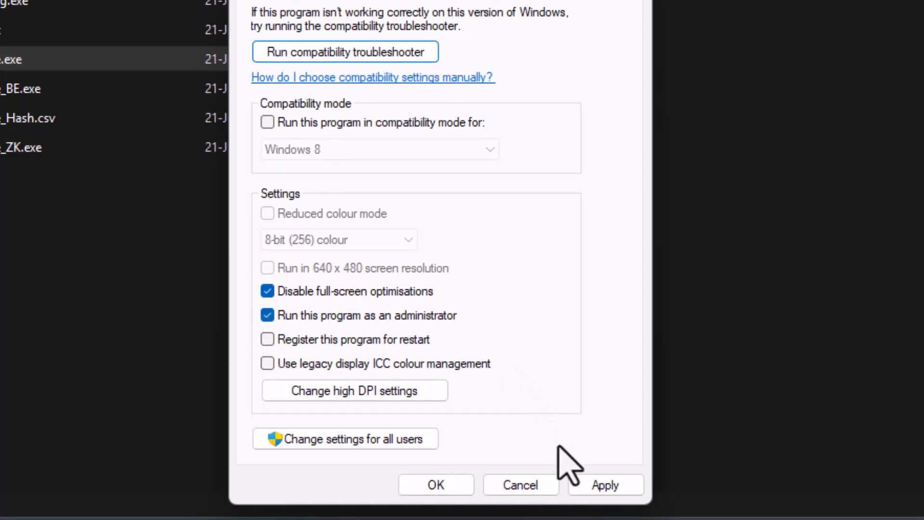
left_click(435, 484)
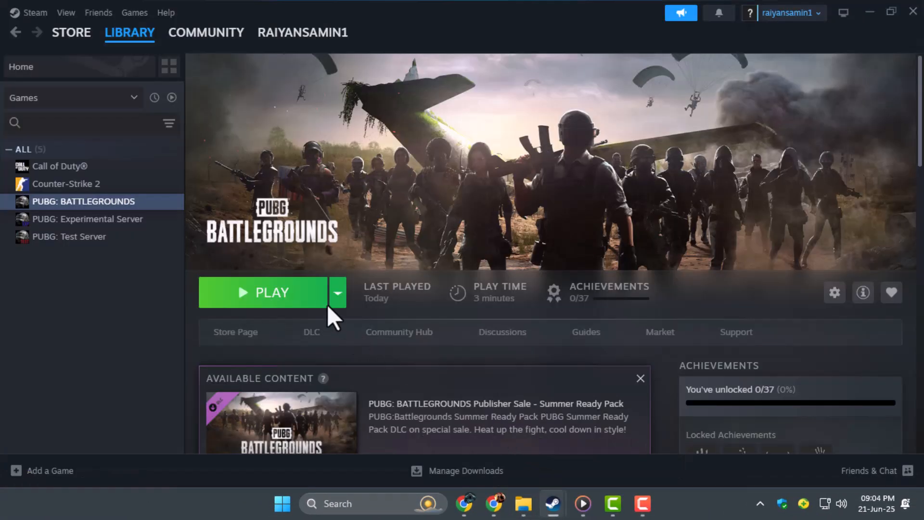
Show PUBG: BATTLEGROUNDS' General properties with the Launch Options field in Steam
right_click(83, 201)
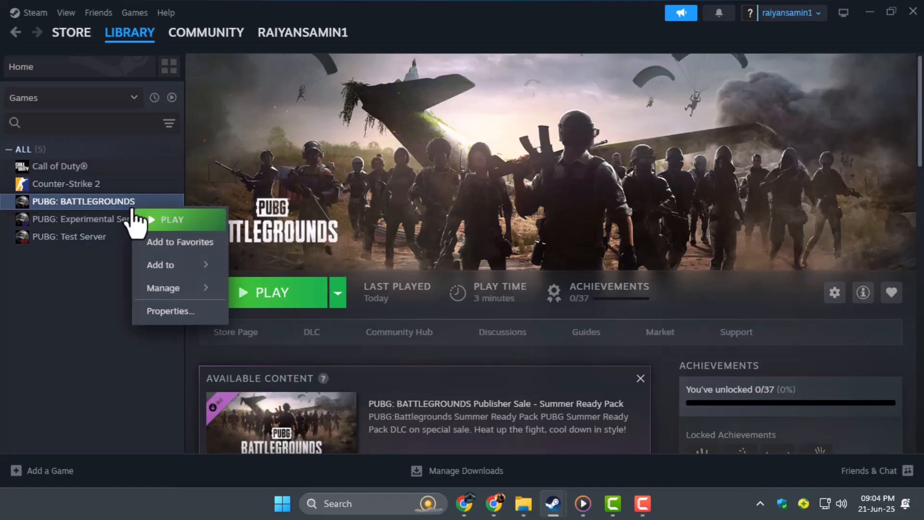
left_click(171, 311)
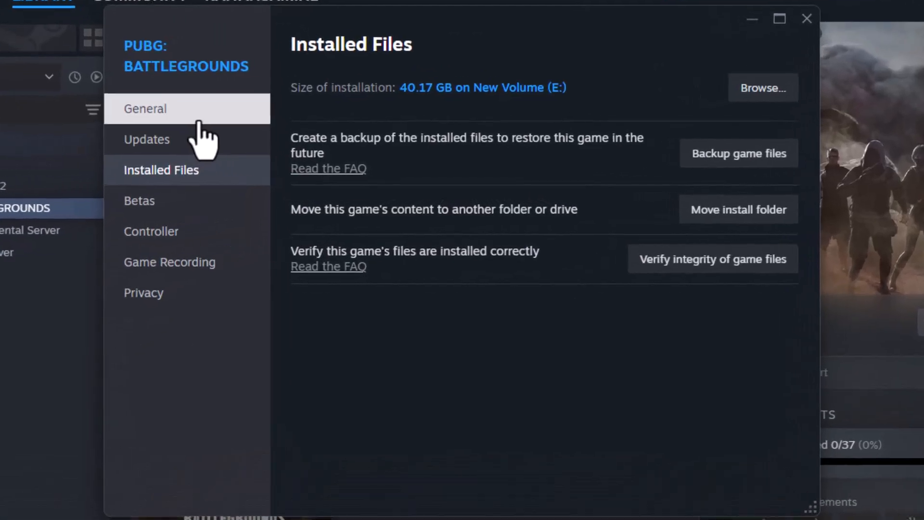
left_click(146, 109)
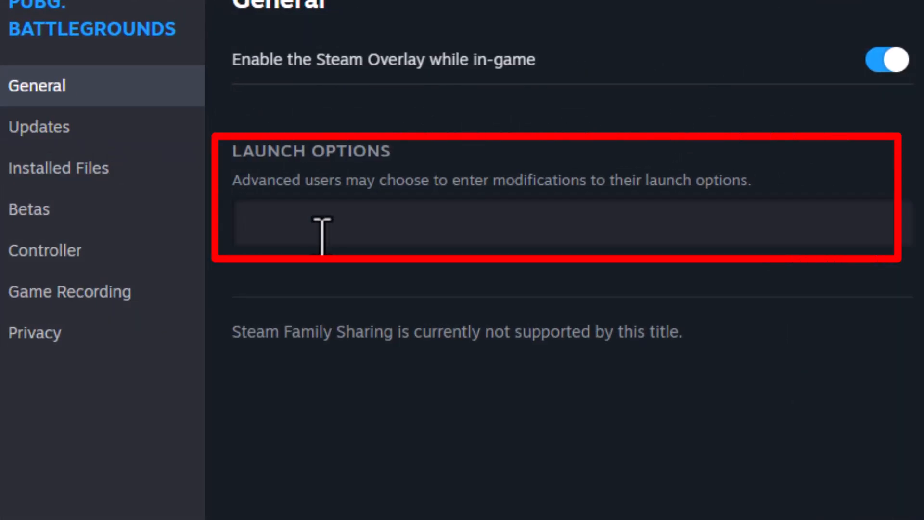
Enter the DirectX launch option (-dx11 typed) in PUBG's Launch Options box
type("-dx11")
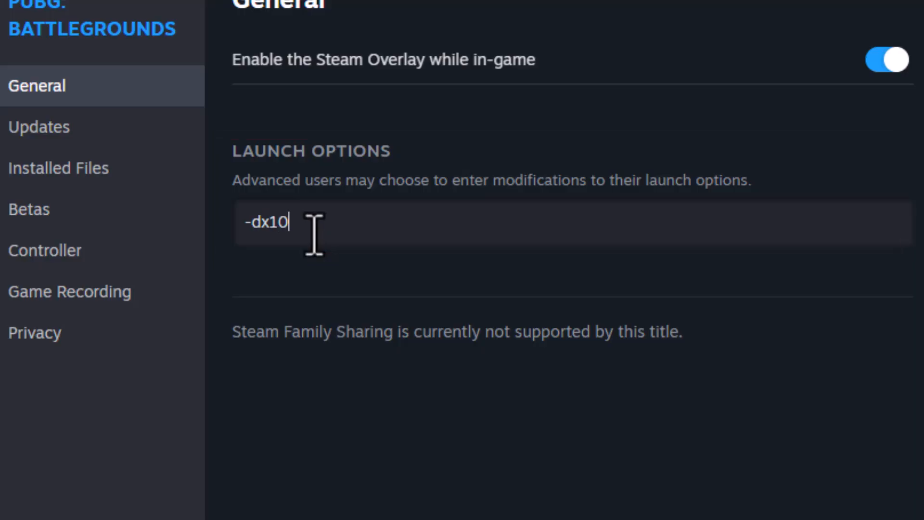
mouse_move(751, 383)
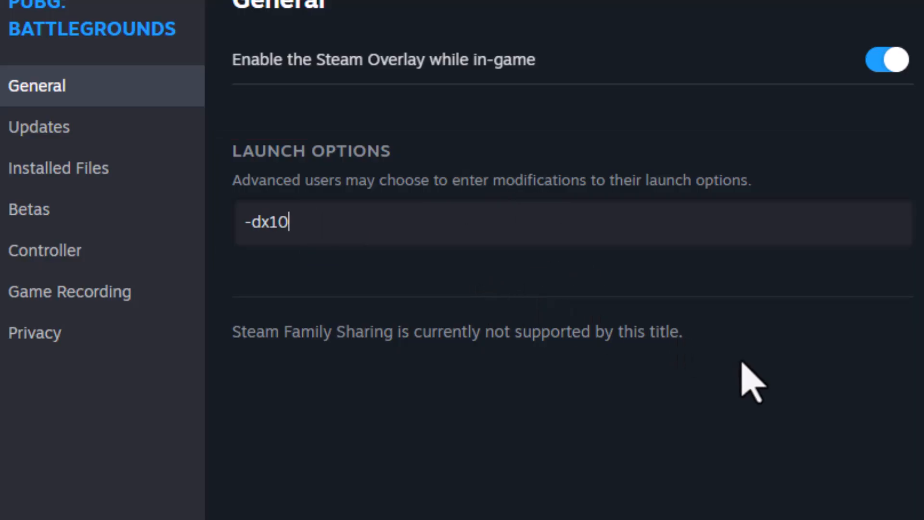